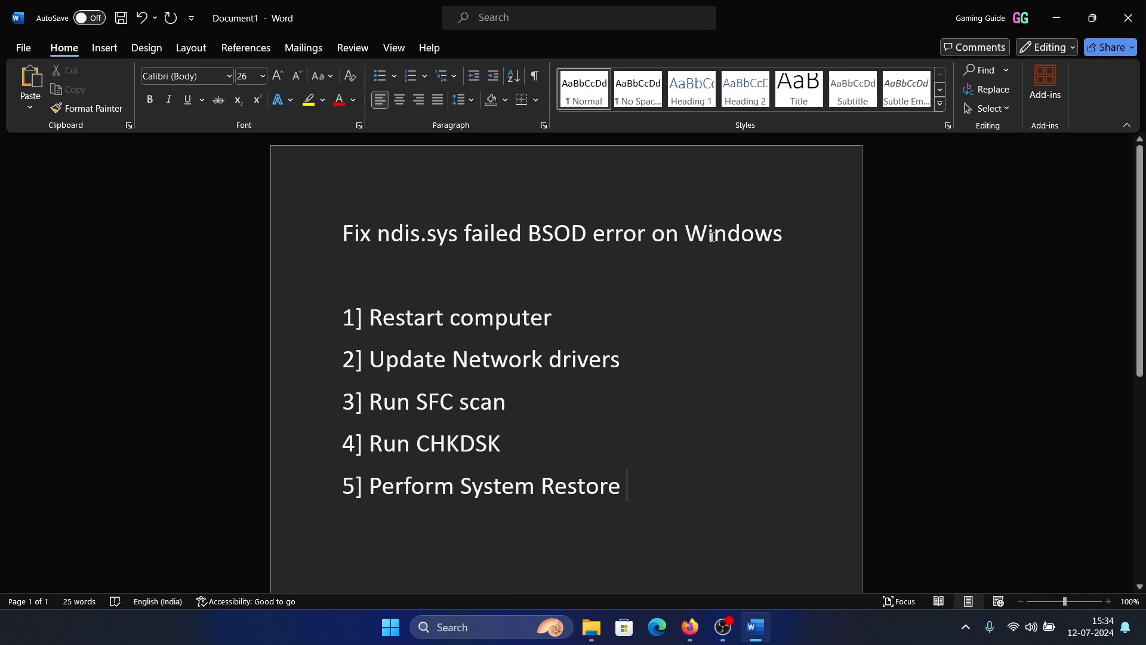
{"action": "mouse_move", "coordinate": [699, 251]}
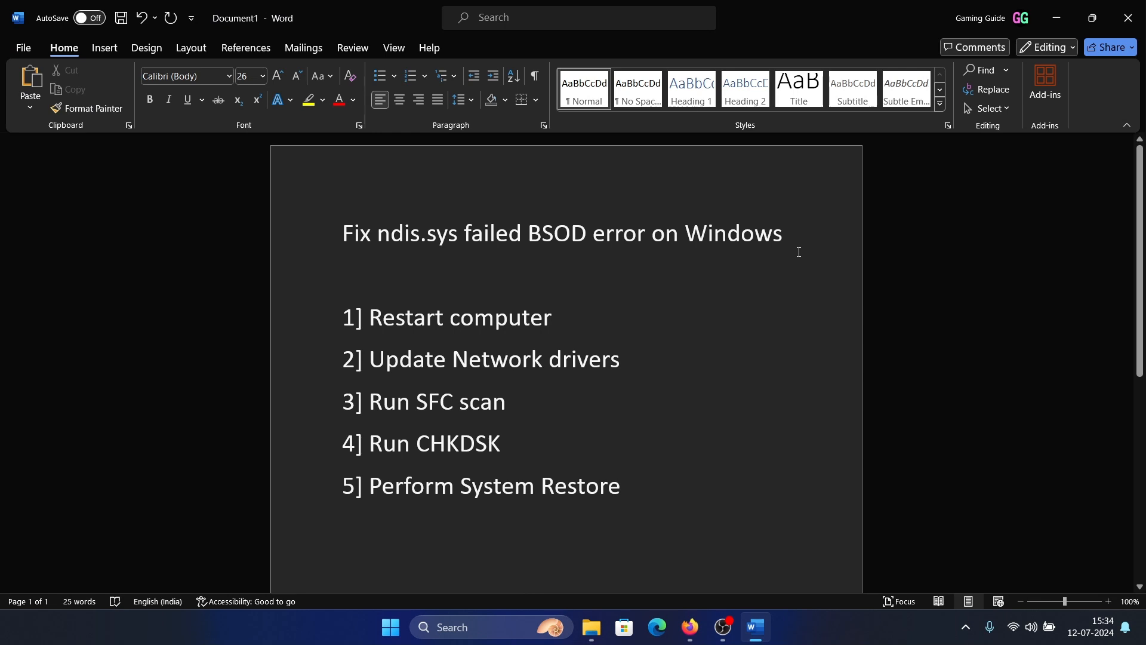
{"action": "mouse_move", "coordinate": [794, 254]}
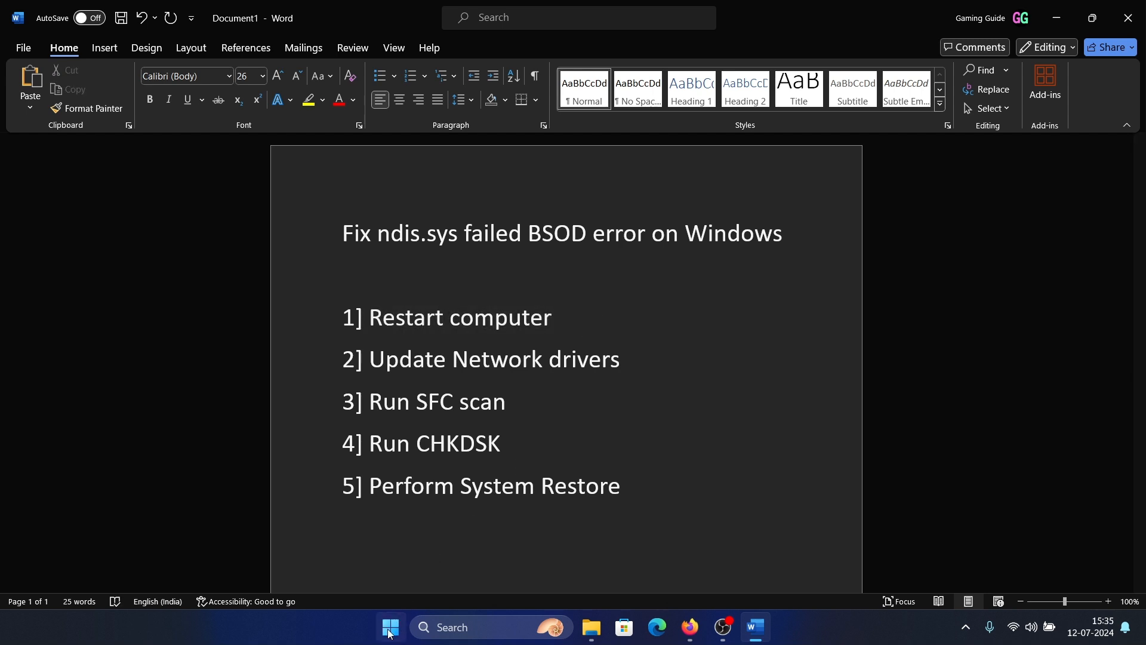
Demonstrate the Update Network drivers fix: in Device Manager bring up the MediaTek Wi-Fi card's driver update, then close it.
{"action": "right_click", "coordinate": [389, 626]}
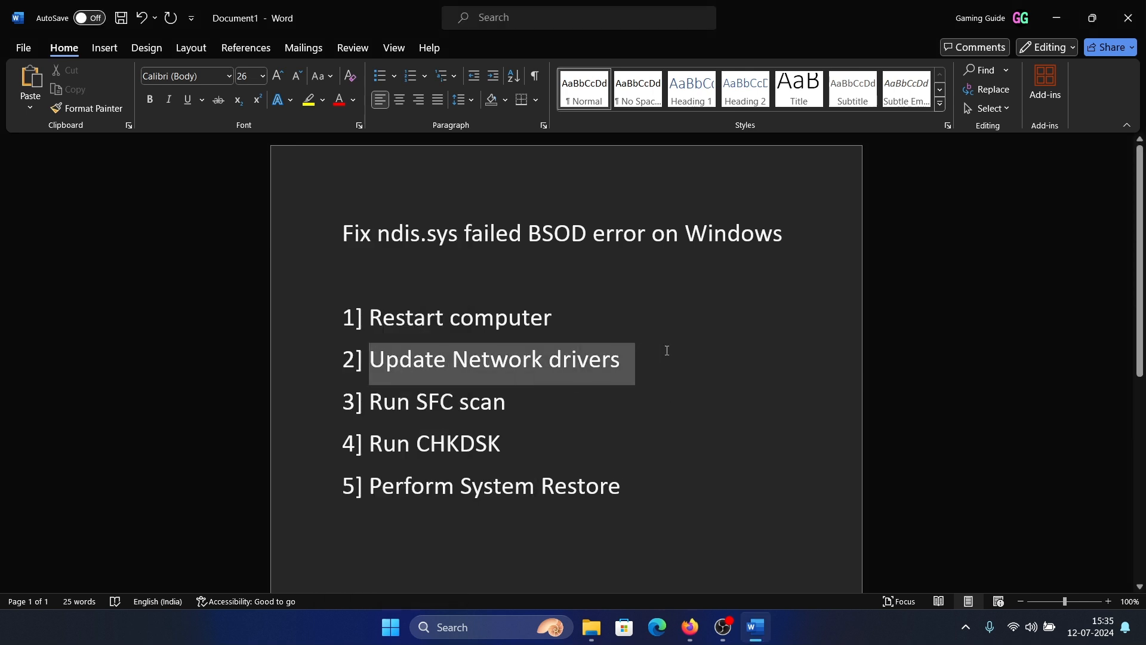
{"action": "left_click", "coordinate": [627, 358]}
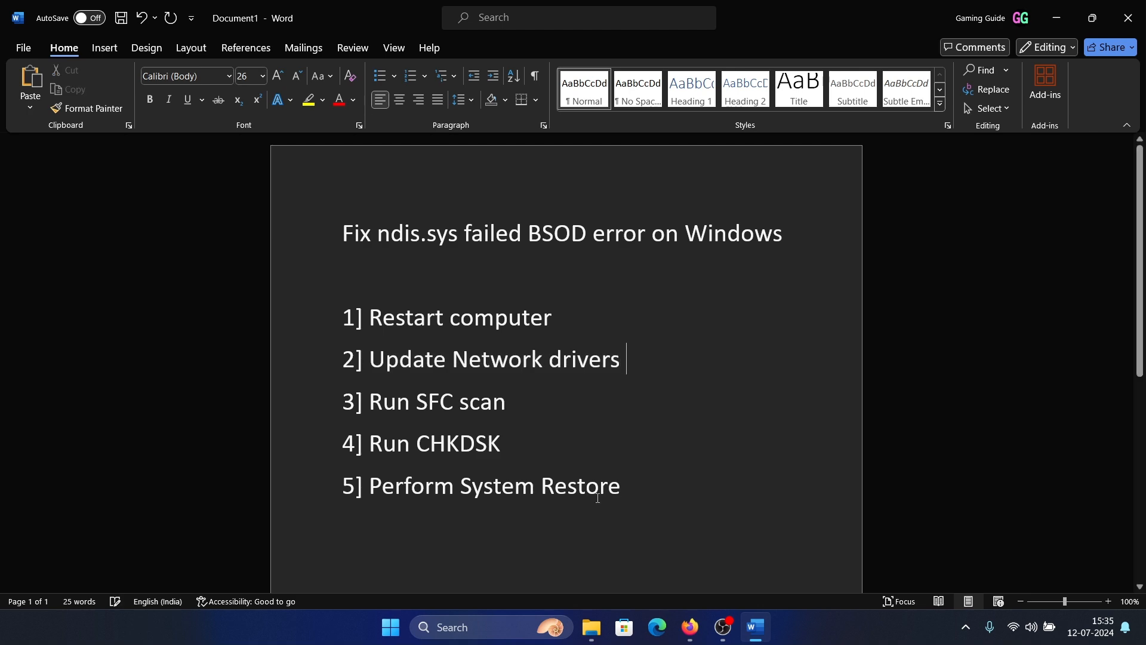
{"action": "left_click", "coordinate": [492, 627]}
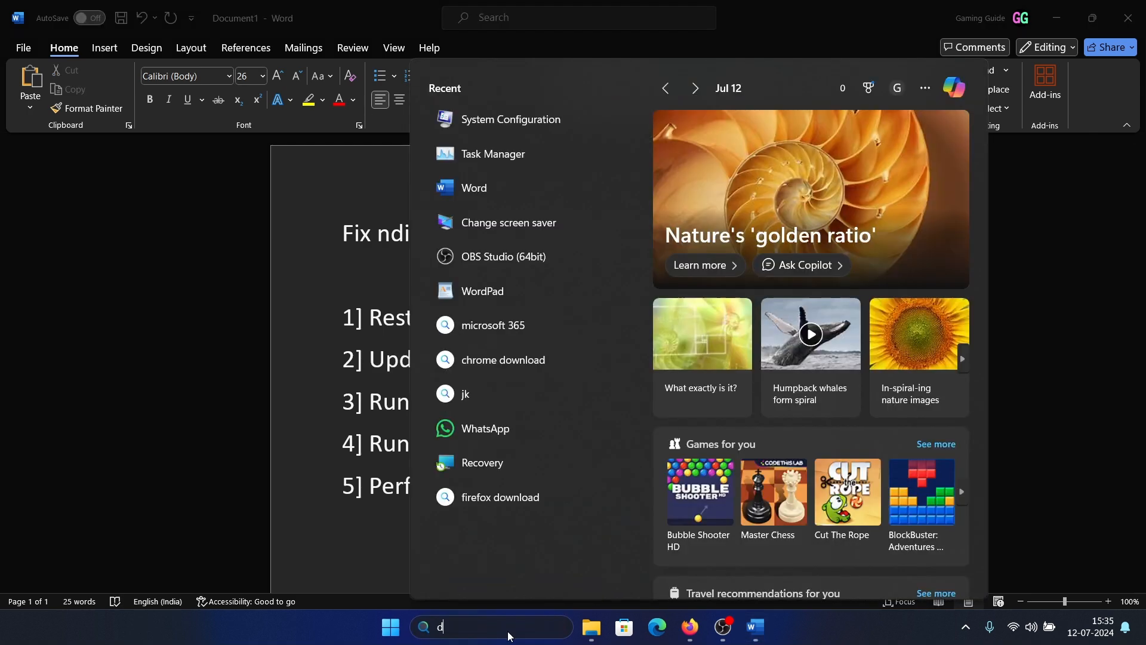
{"action": "type", "text": "evice Manager"}
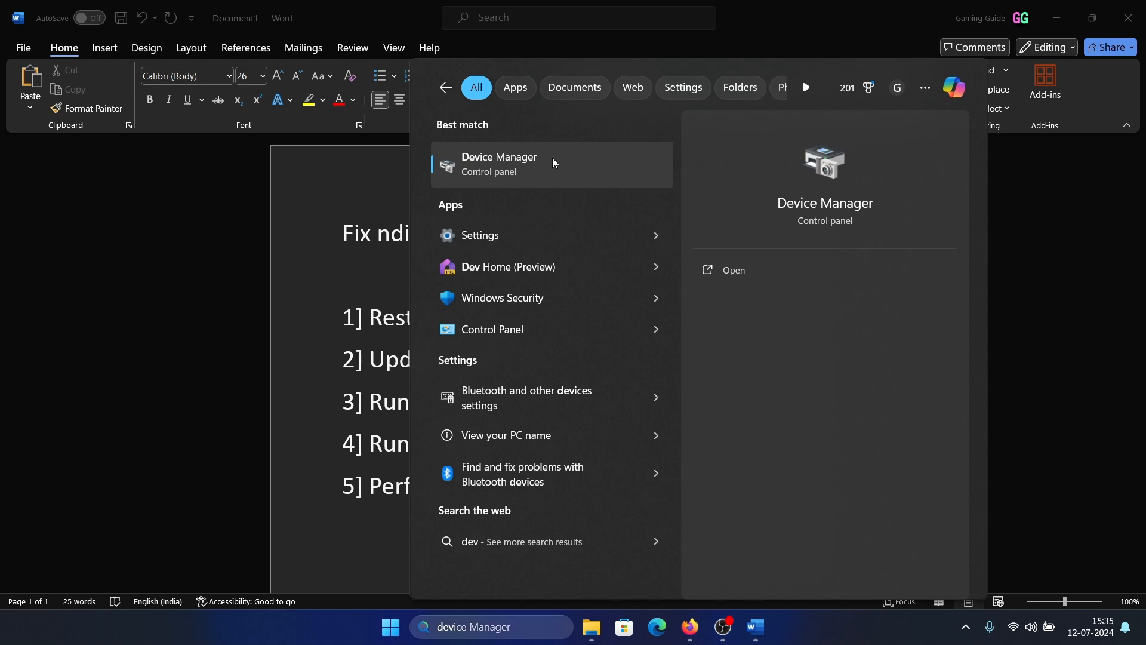
{"action": "left_click", "coordinate": [499, 163]}
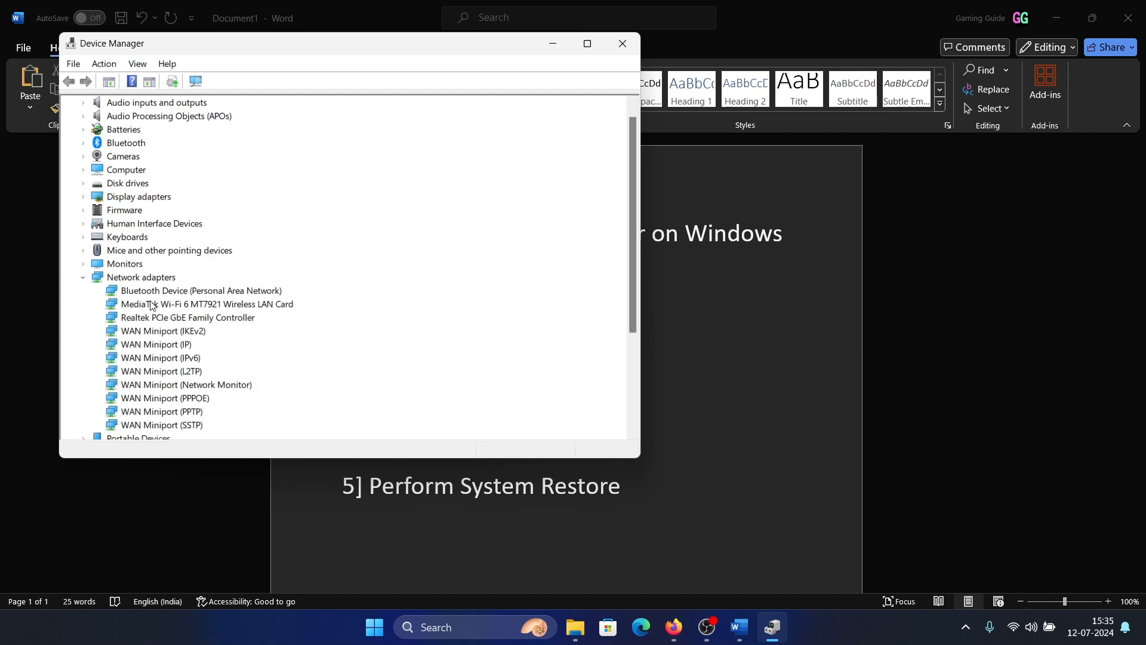
{"action": "double_click", "coordinate": [207, 304]}
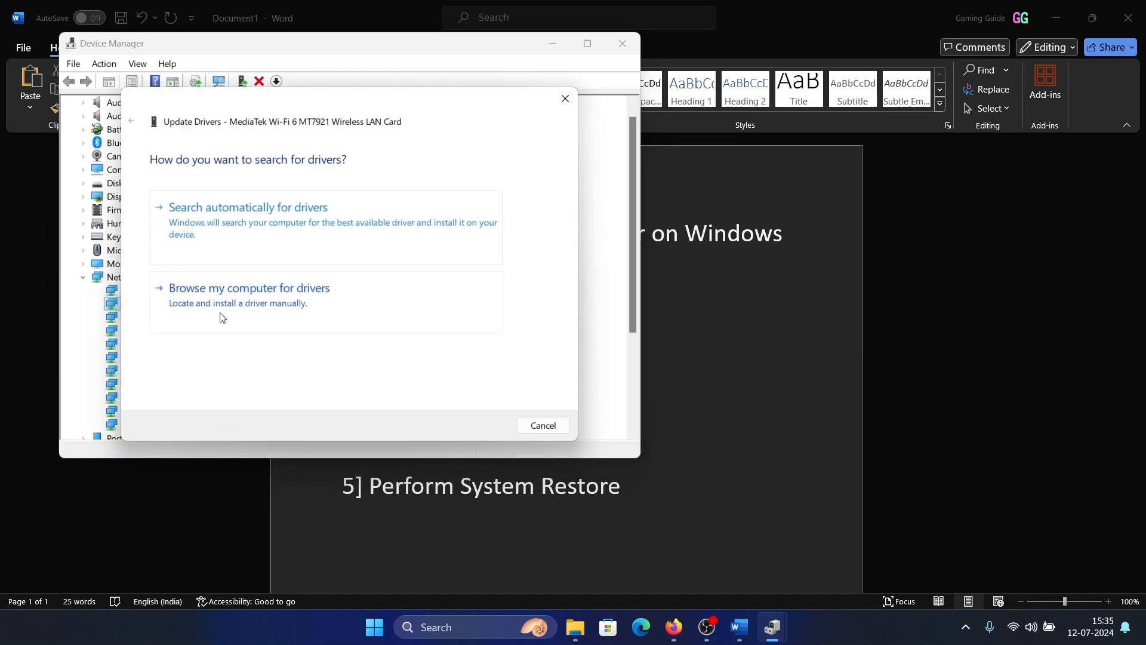
{"action": "left_click", "coordinate": [543, 425]}
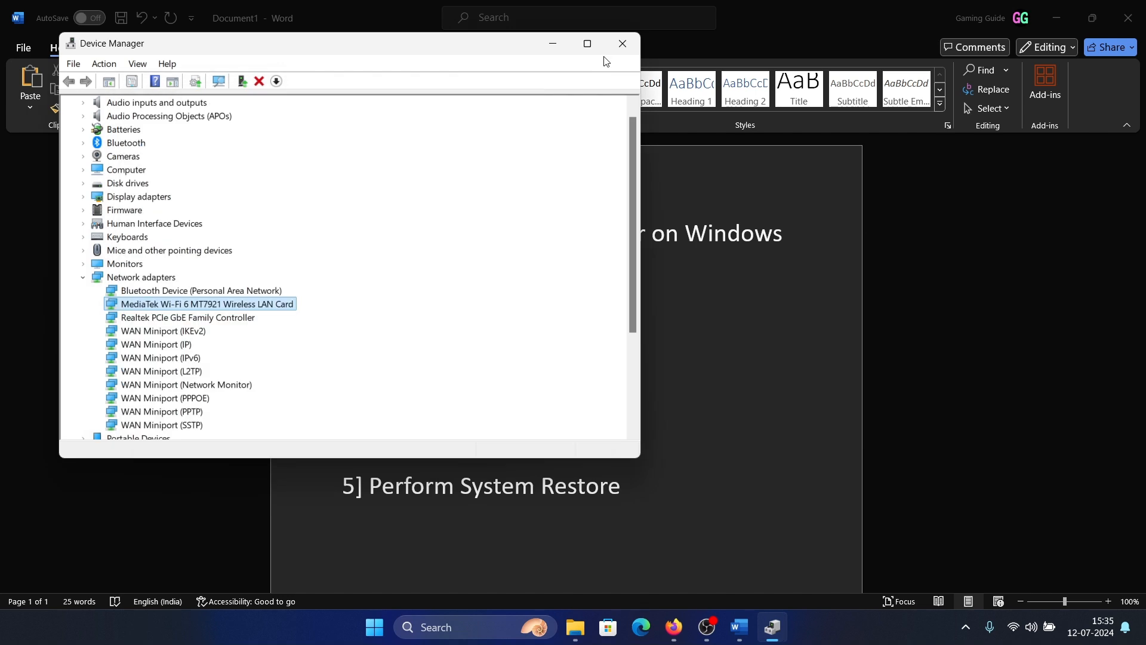
{"action": "left_click", "coordinate": [622, 43]}
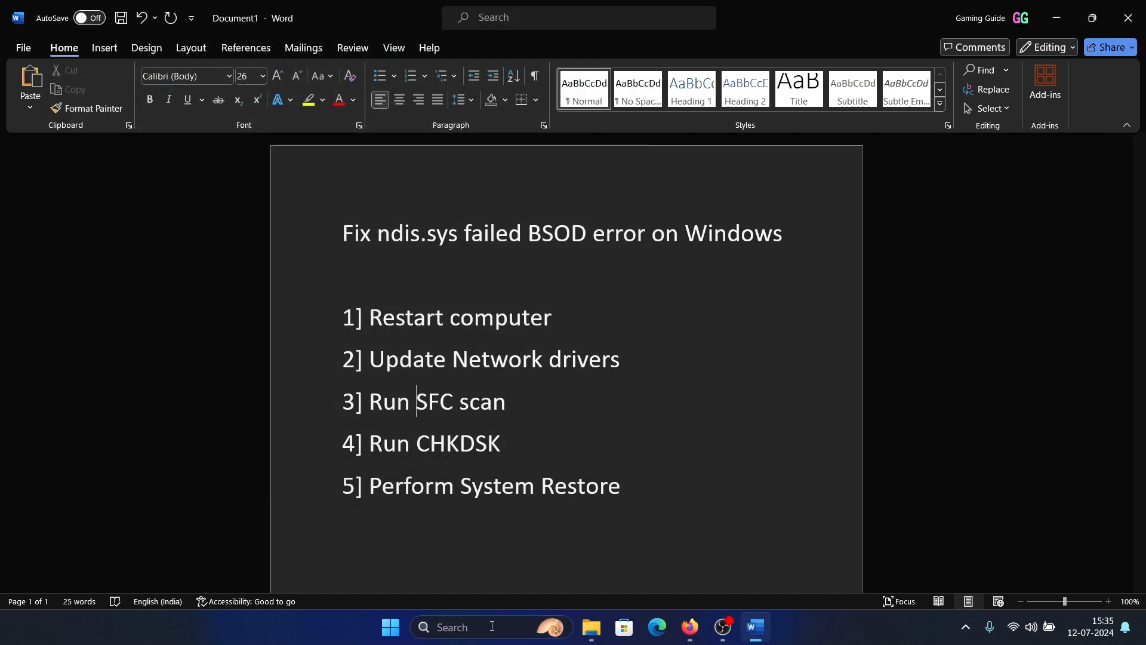
Launch Command Prompt as administrator and start the sfc /scannow system file check.
{"action": "type", "text": "command prompt"}
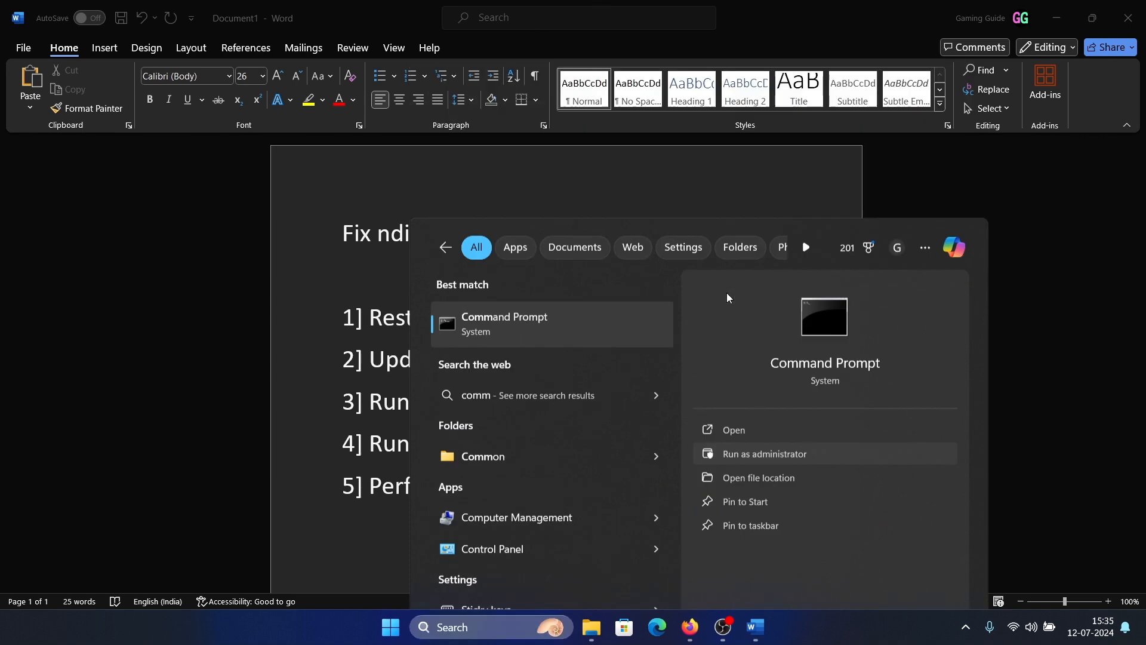
{"action": "left_click", "coordinate": [764, 453]}
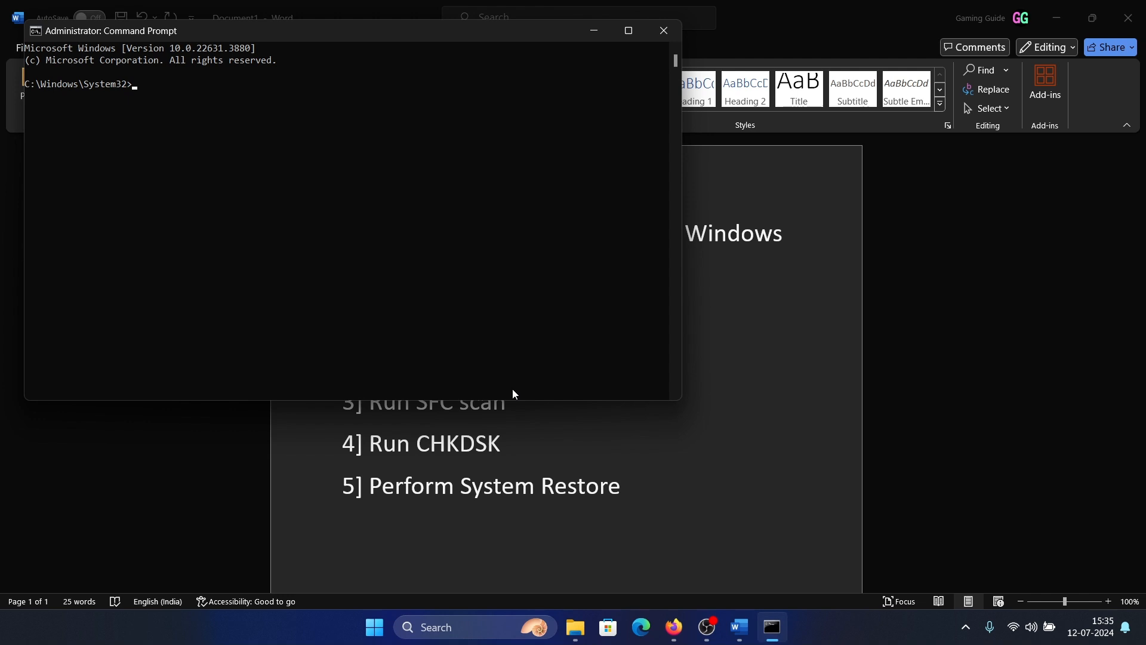
{"action": "type", "text": "sfc /scannow"}
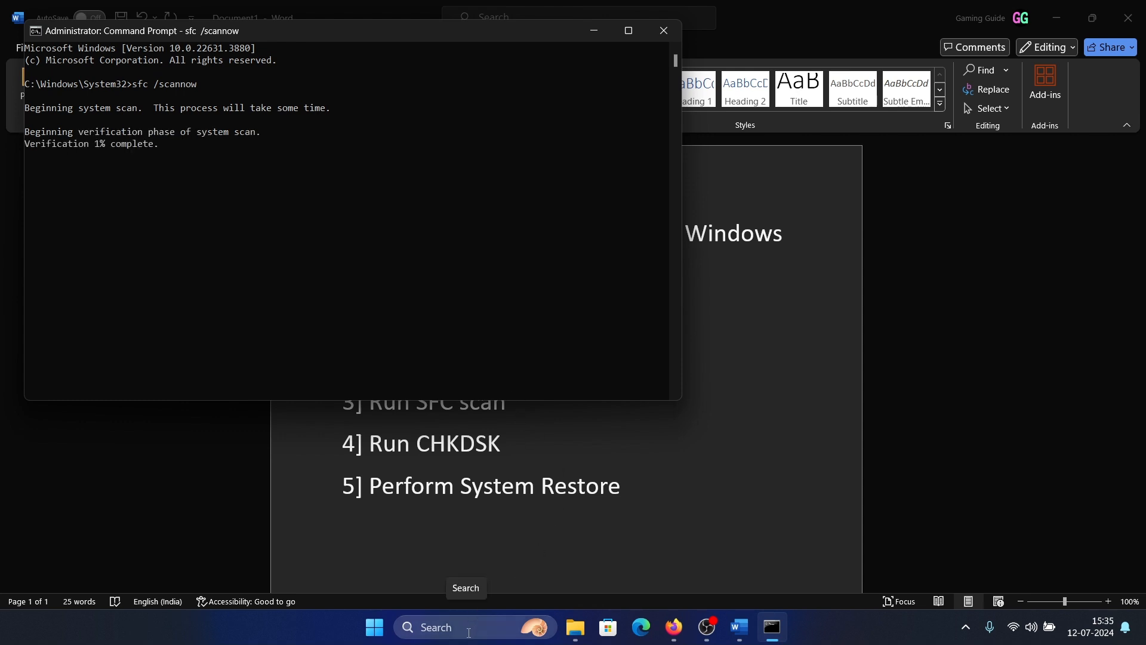
{"action": "type", "text": "comm"}
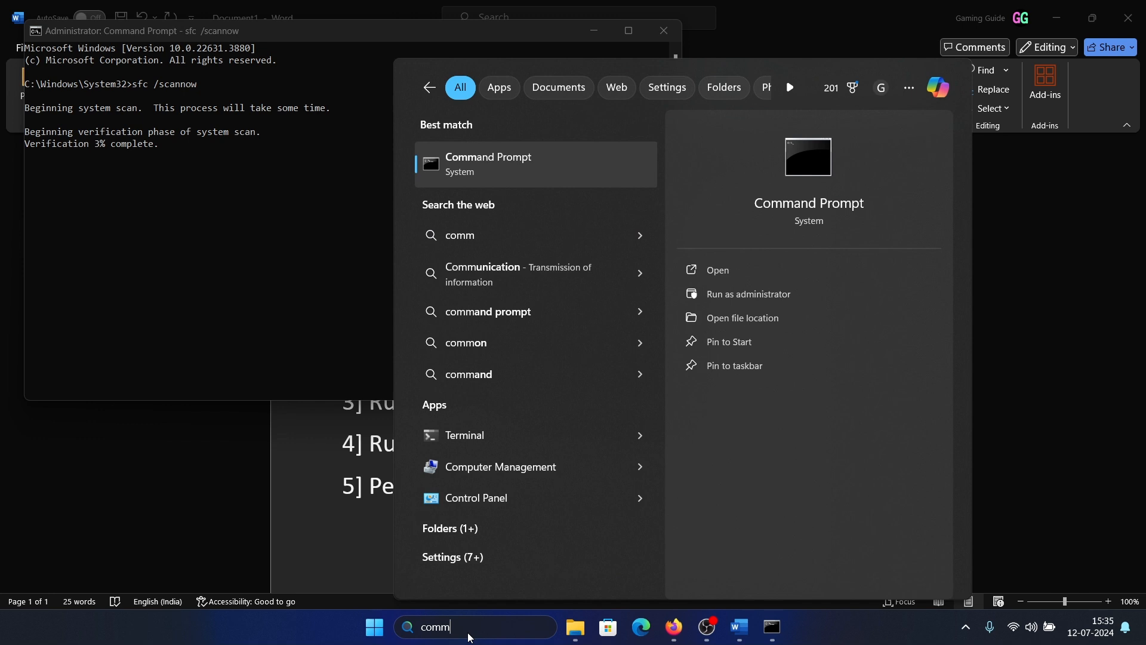
{"action": "mouse_move", "coordinate": [742, 296]}
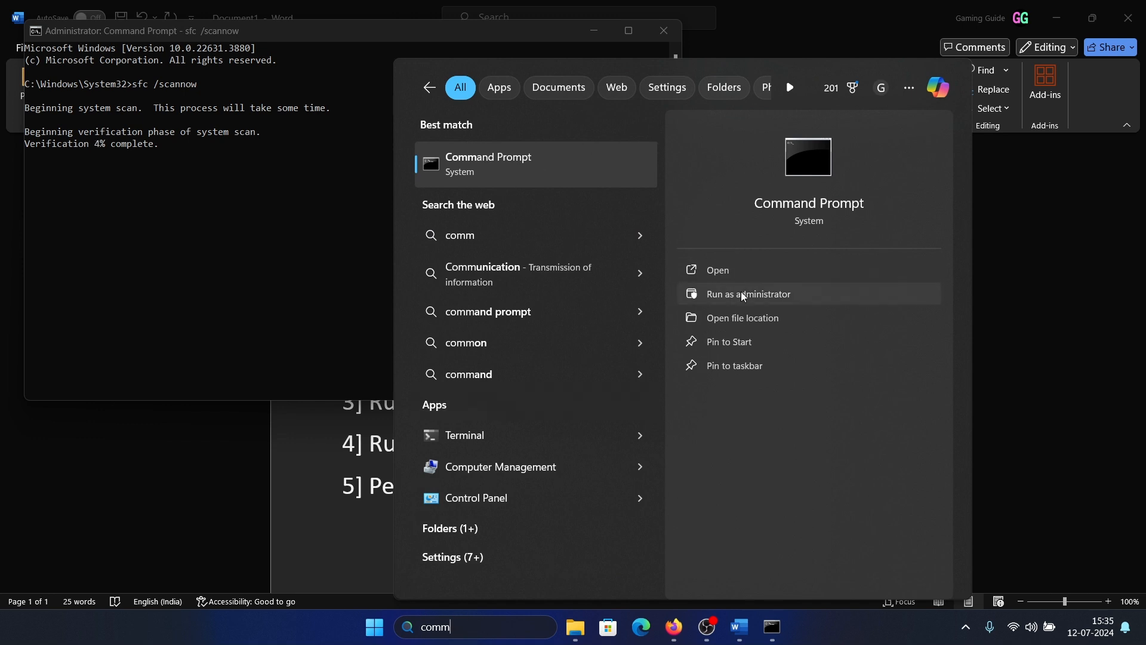
In a second administrator Command Prompt run chkdsk /r /f, schedule it for next restart, then minimize the windows.
{"action": "left_click", "coordinate": [748, 294]}
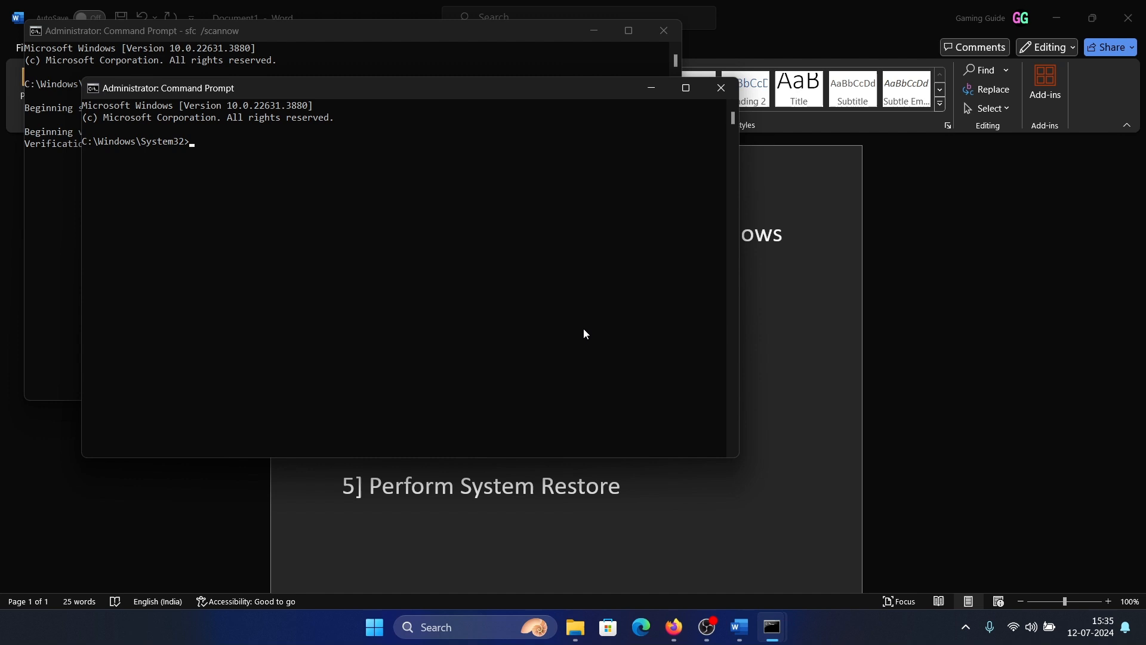
{"action": "type", "text": "chkdsk"}
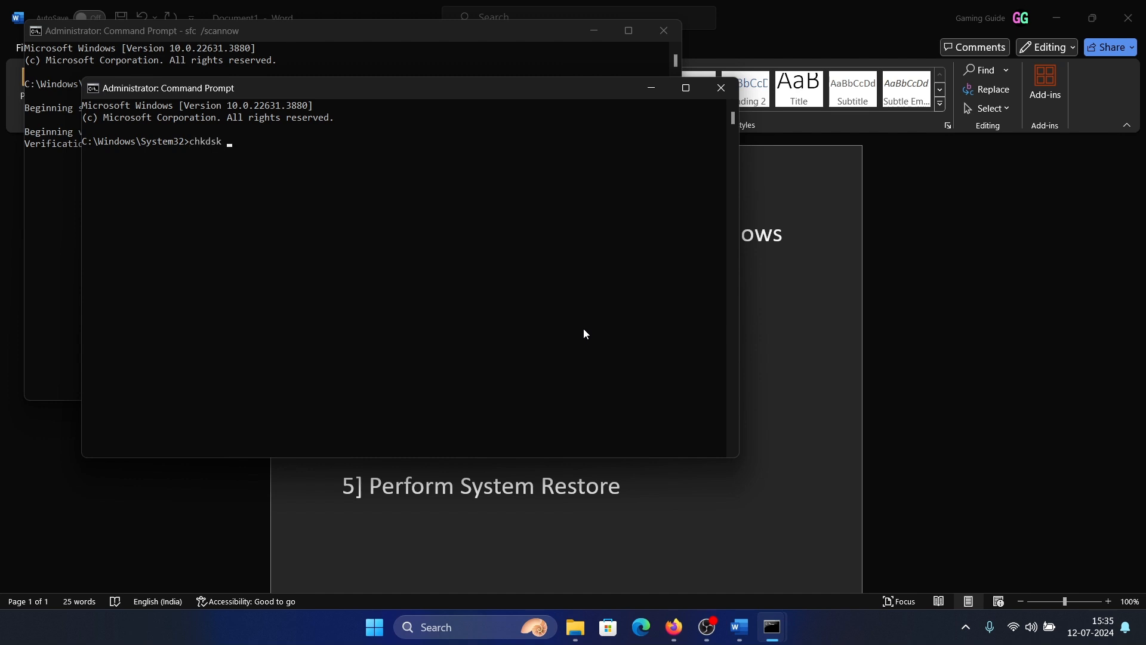
{"action": "type", "text": "/r /f"}
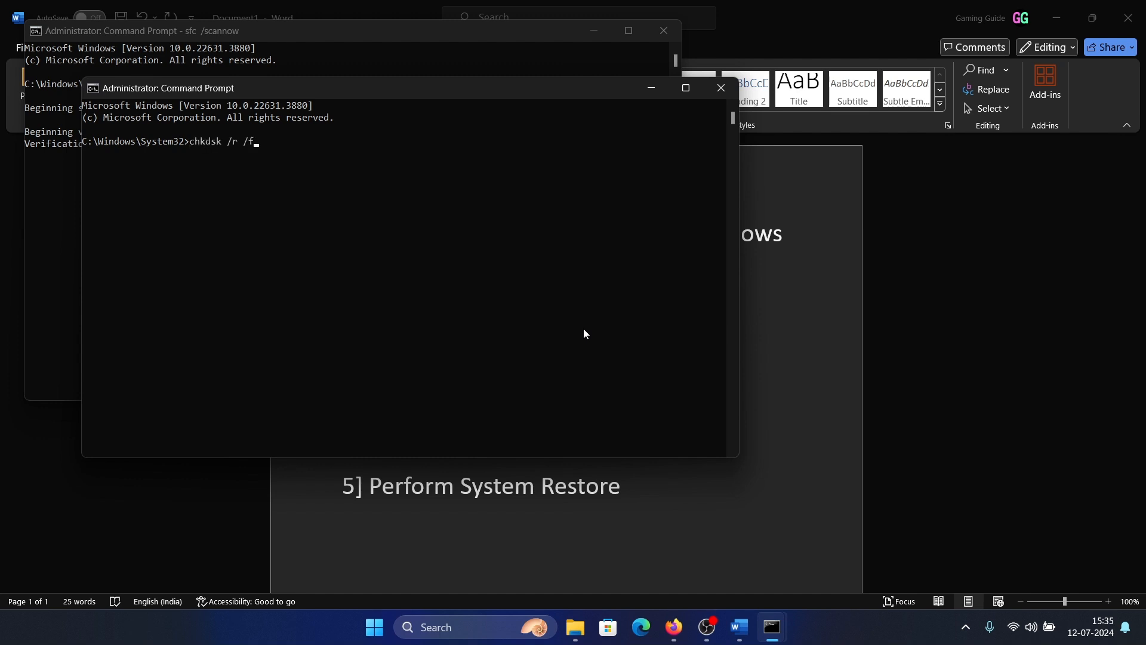
{"action": "key", "text": "Enter"}
{"action": "type", "text": "Y"}
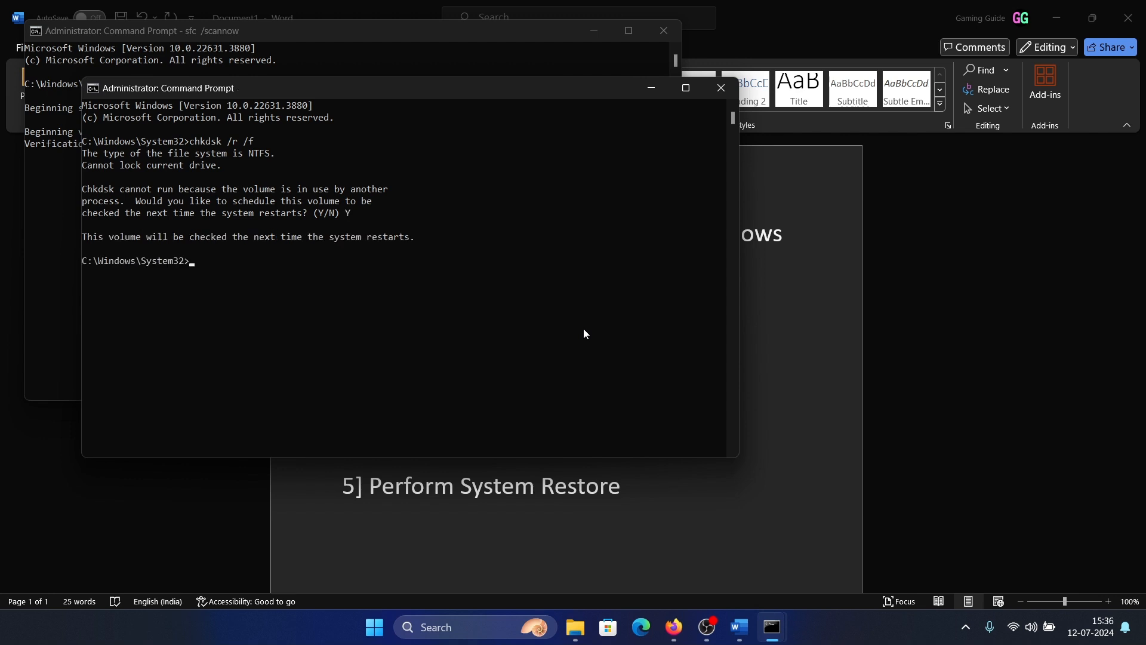
{"action": "left_click", "coordinate": [738, 626]}
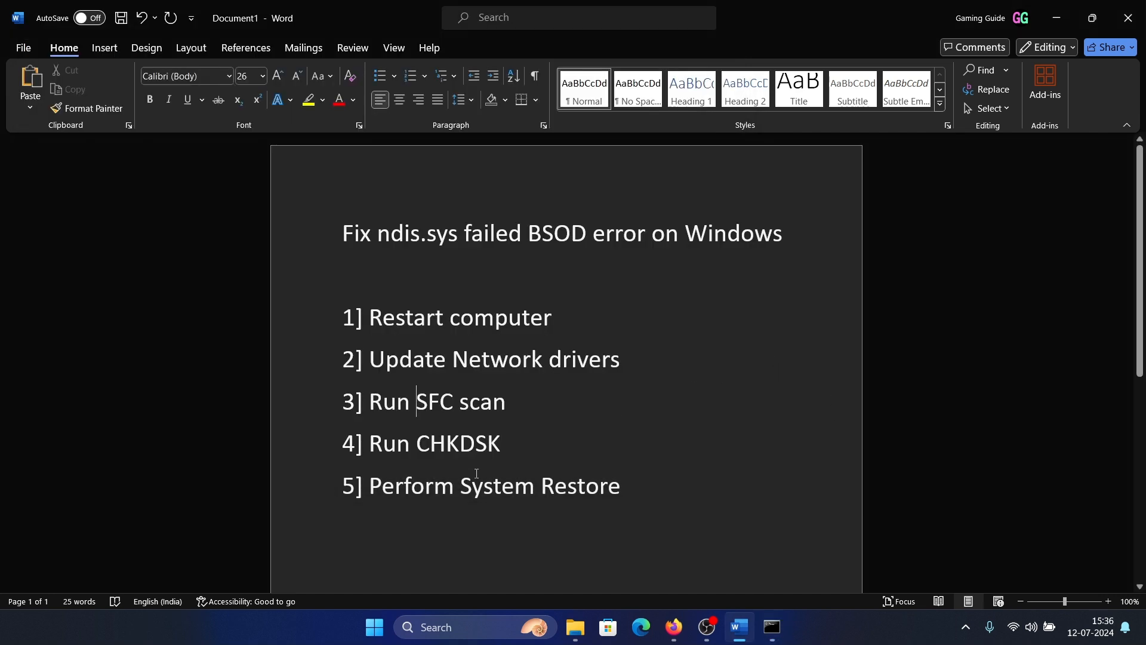
{"action": "double_click", "coordinate": [407, 485]}
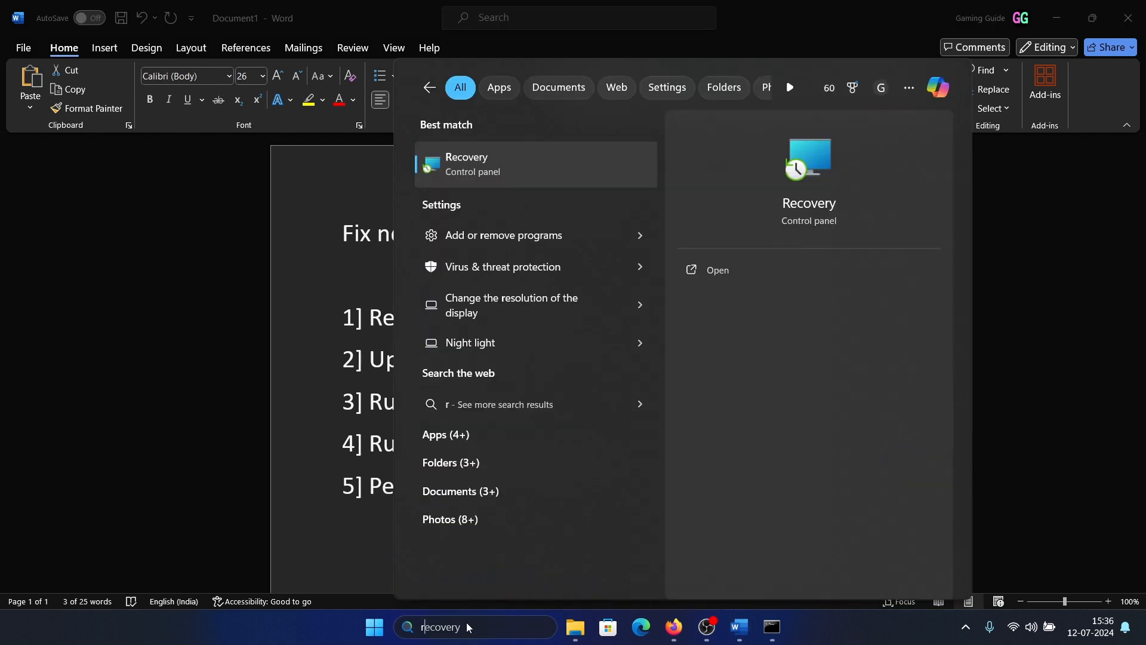
{"action": "type", "text": "revo uninstaller"}
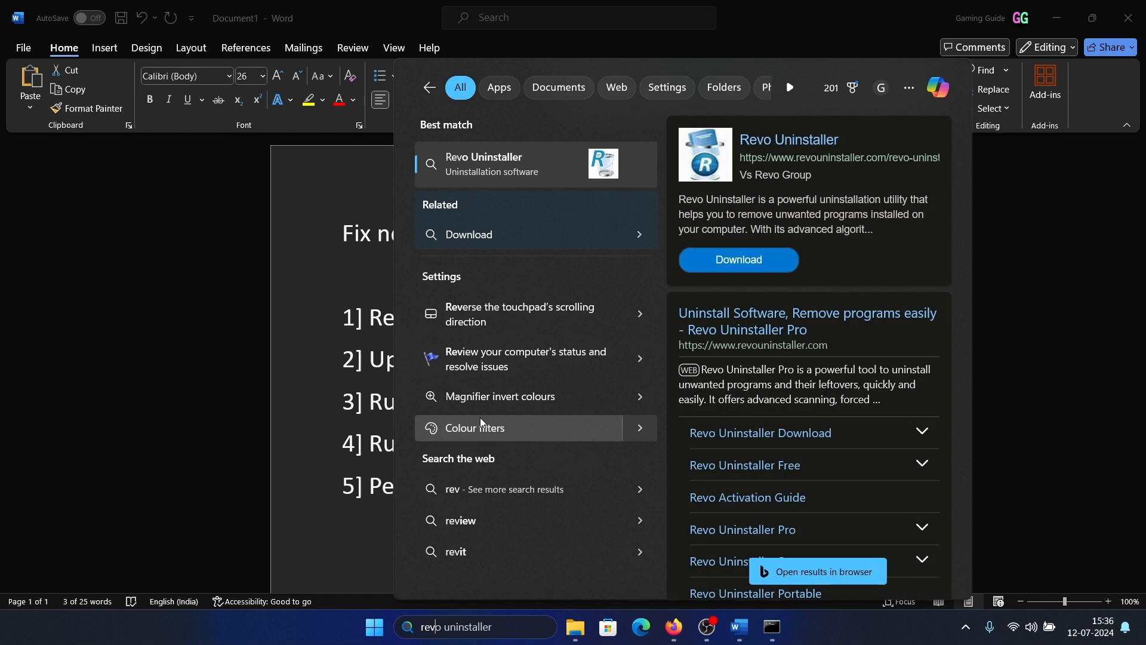
{"action": "type", "text": "recovery"}
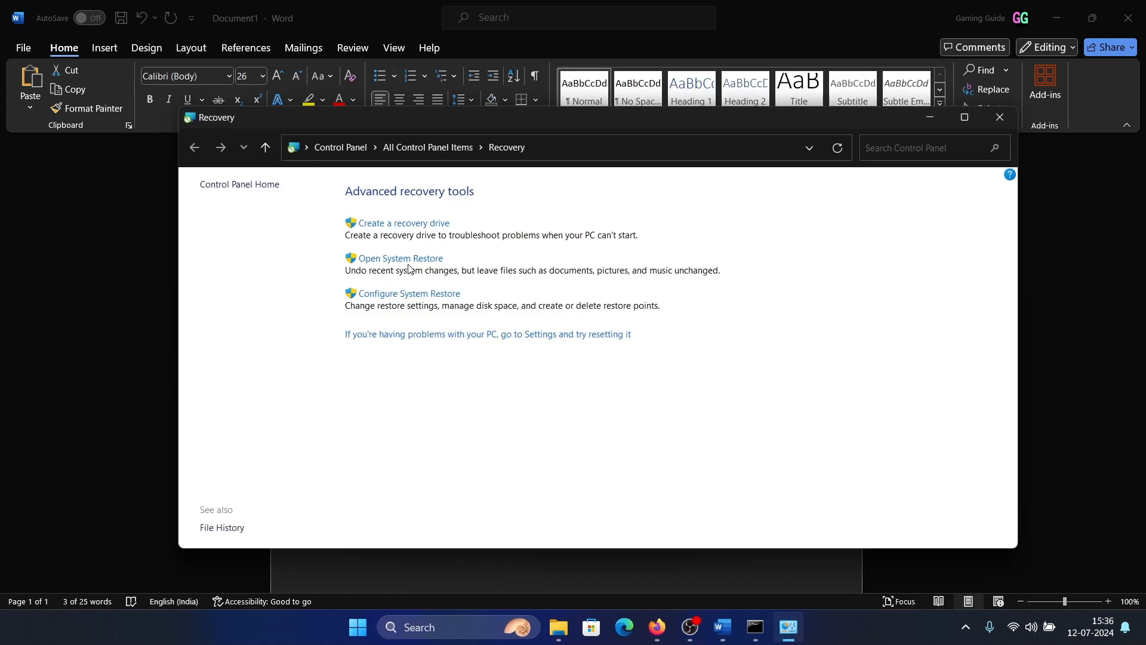
{"action": "mouse_move", "coordinate": [411, 264]}
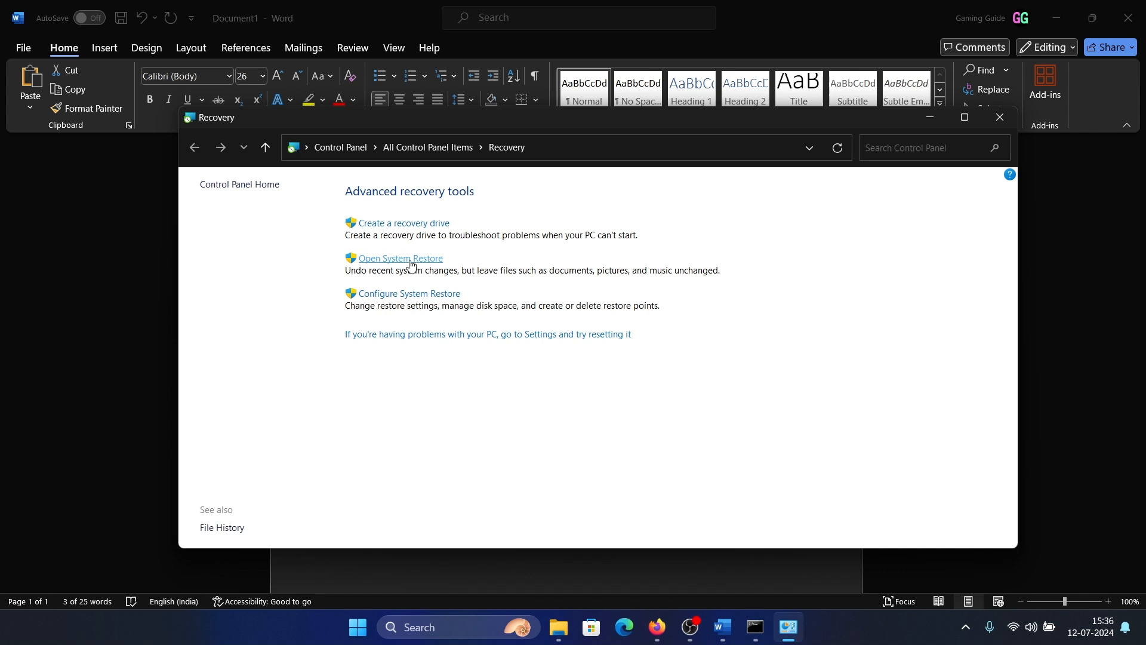
{"action": "left_click", "coordinate": [401, 258]}
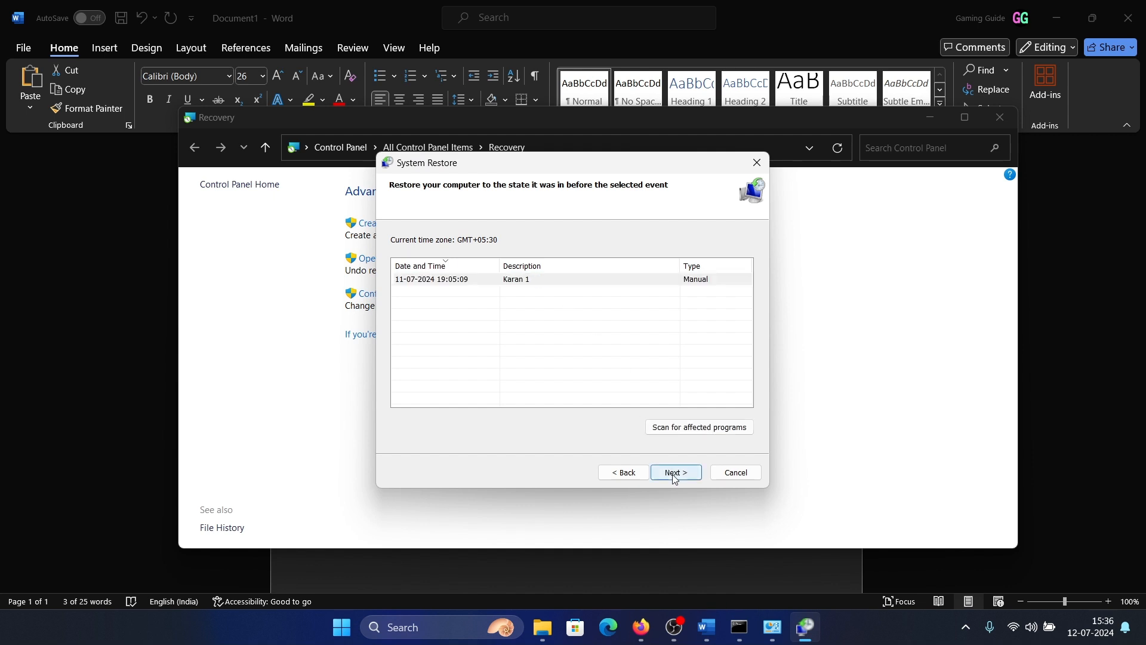
{"action": "left_click", "coordinate": [676, 472]}
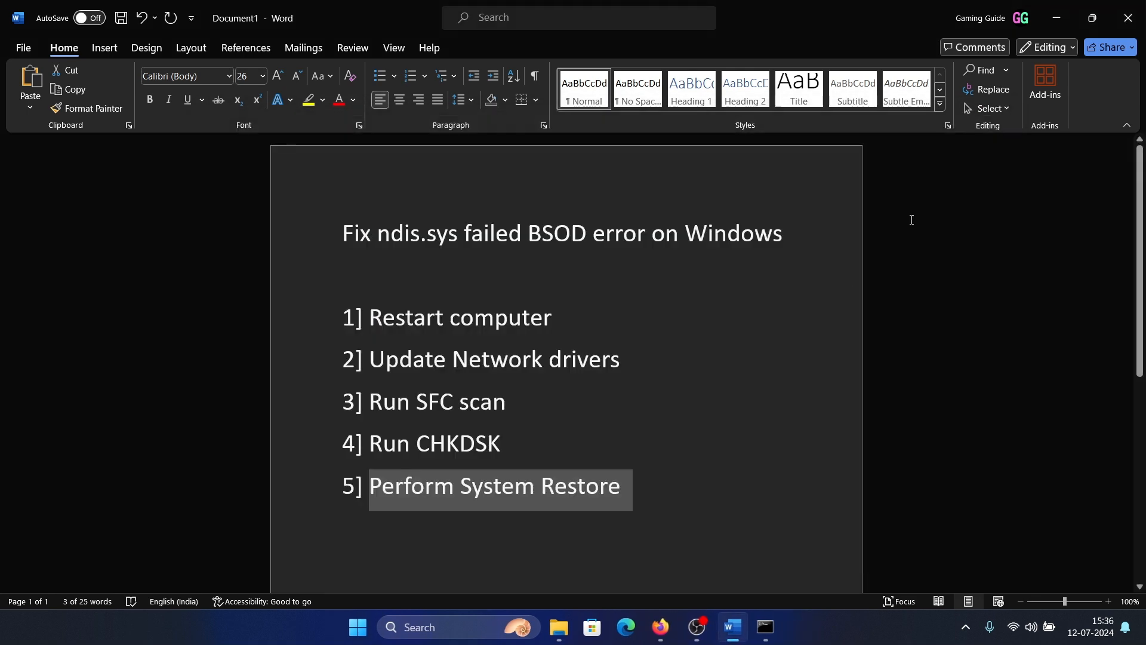
{"action": "mouse_move", "coordinate": [824, 344]}
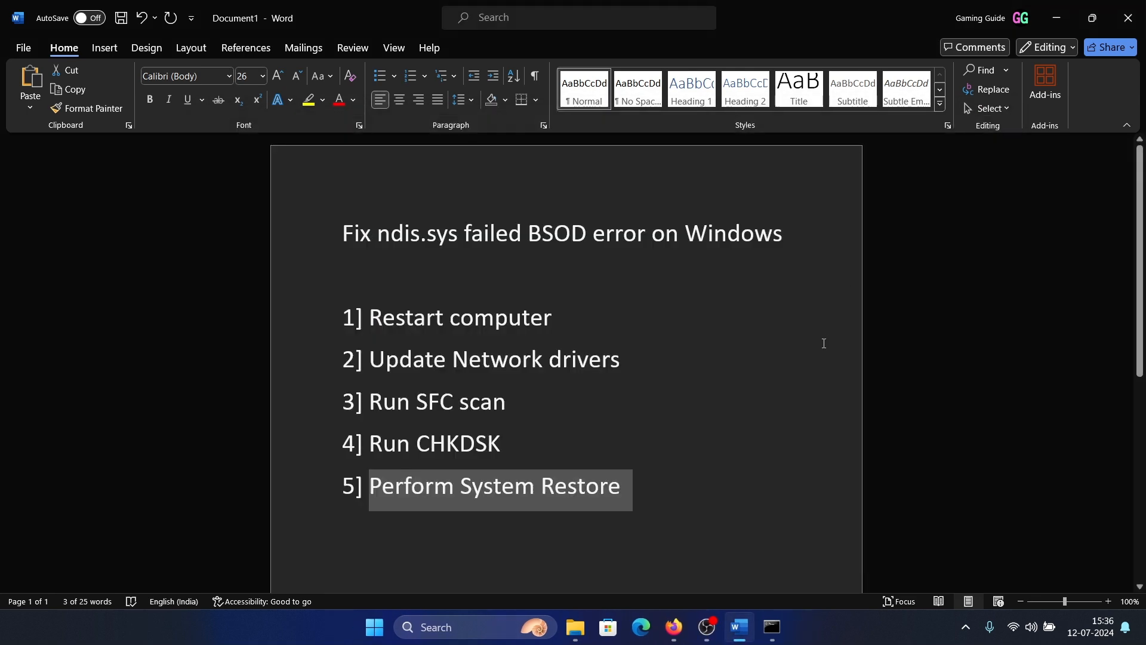